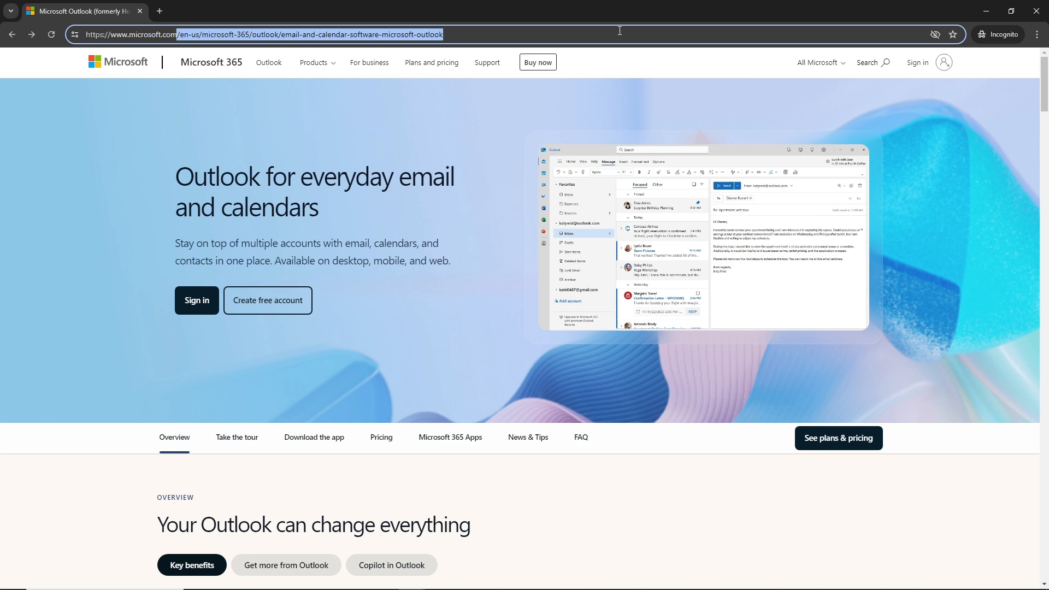
# Load microsoft.com and choose Sign in at the top right
pyautogui.press('Enter')
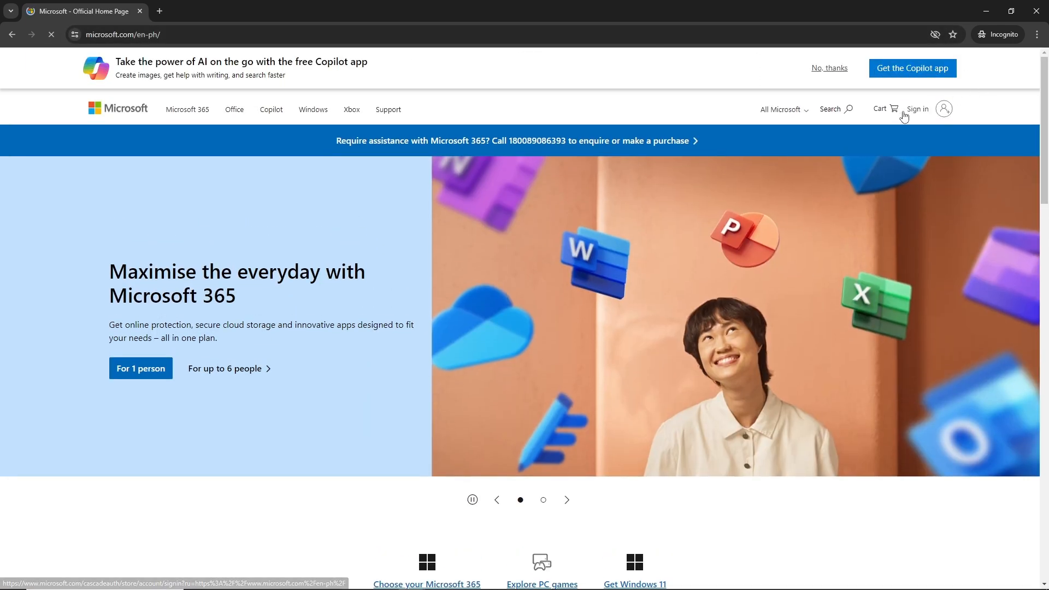
pyautogui.click(918, 109)
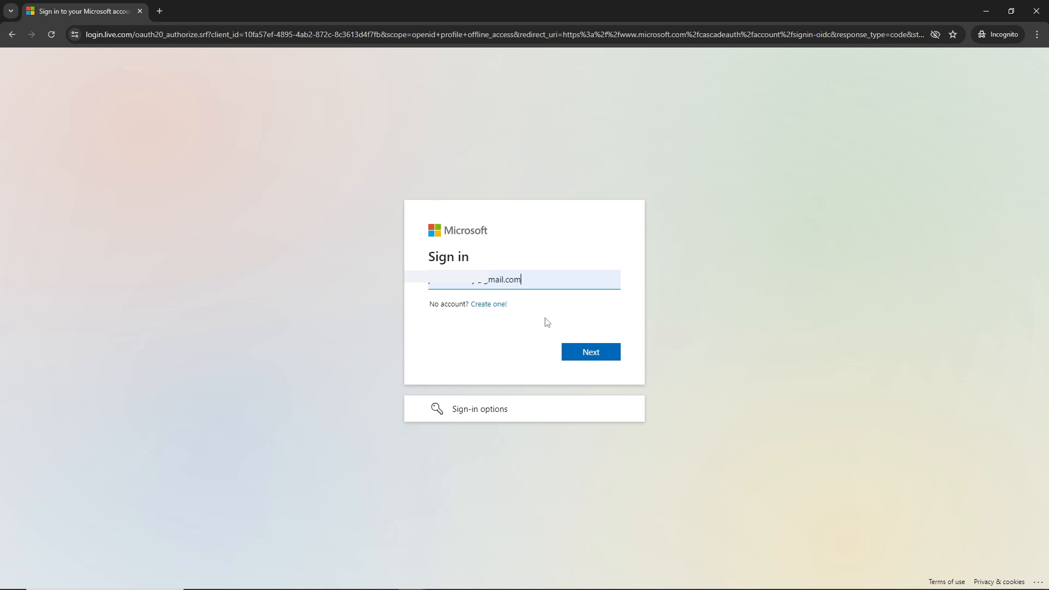
# Continue with the entered email, switch to password sign-in, and choose 'Forgot password?'
pyautogui.click(590, 352)
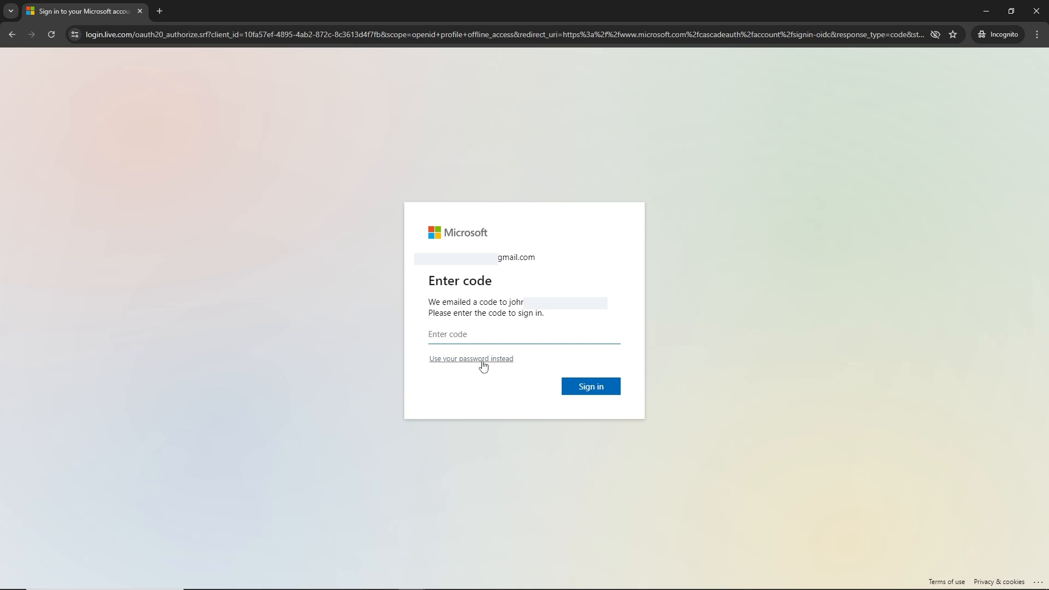
pyautogui.click(471, 358)
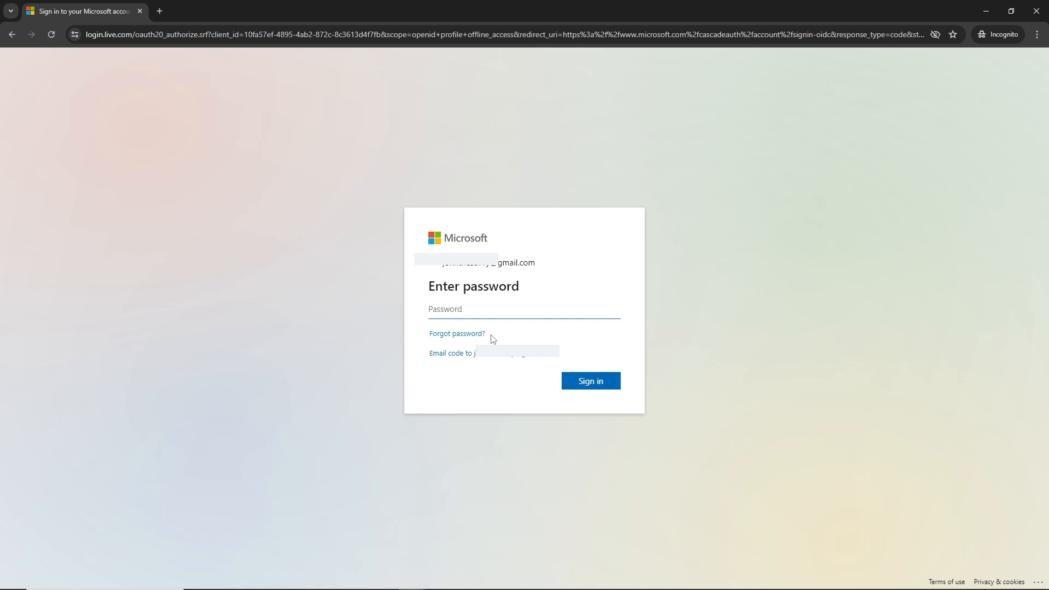
pyautogui.click(524, 309)
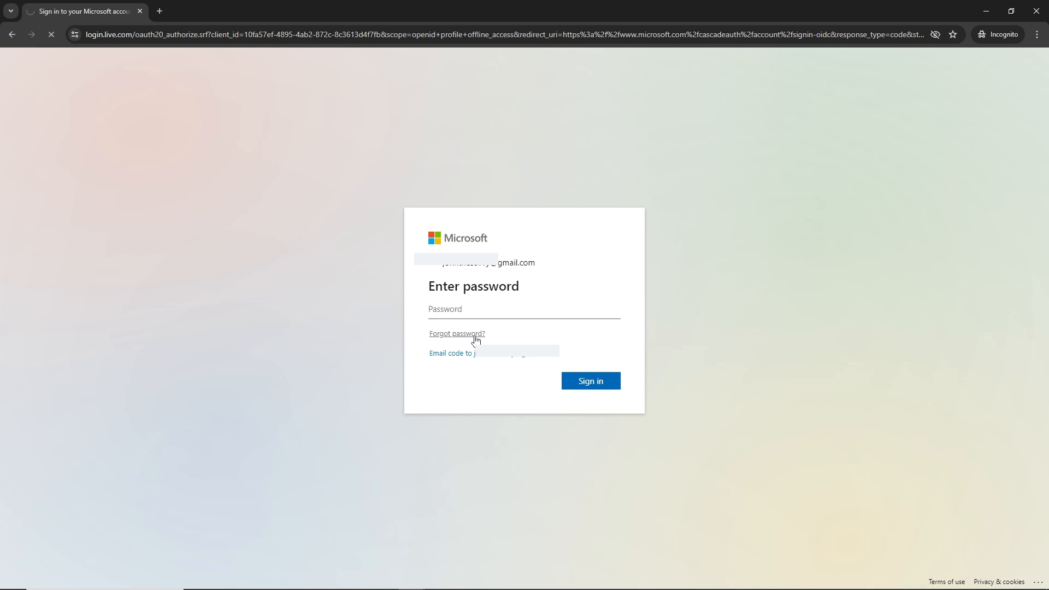
pyautogui.click(457, 334)
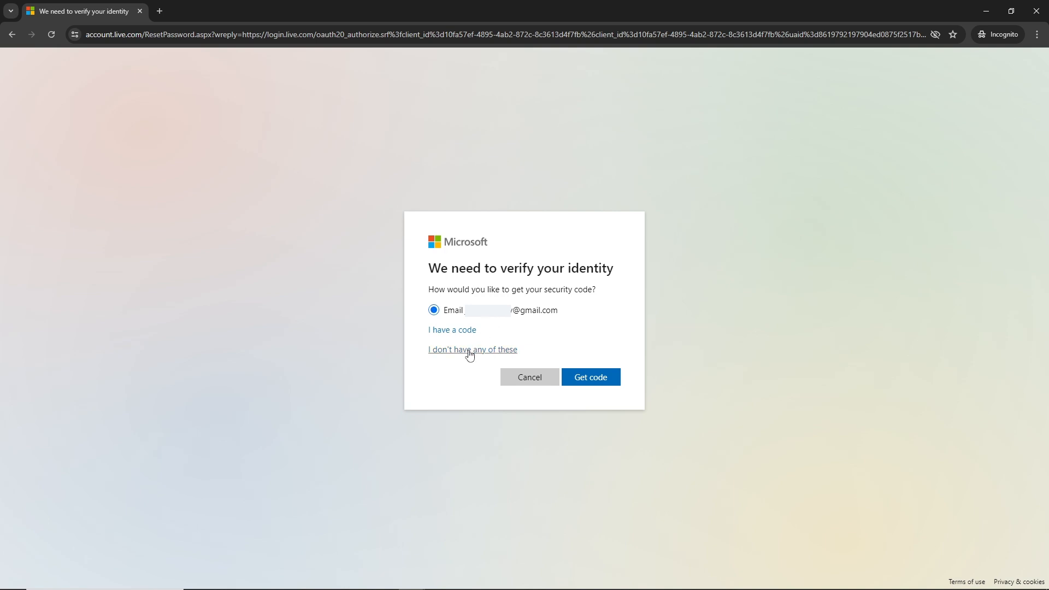
# Choose 'I don't have any of these' on the verification page
pyautogui.click(473, 350)
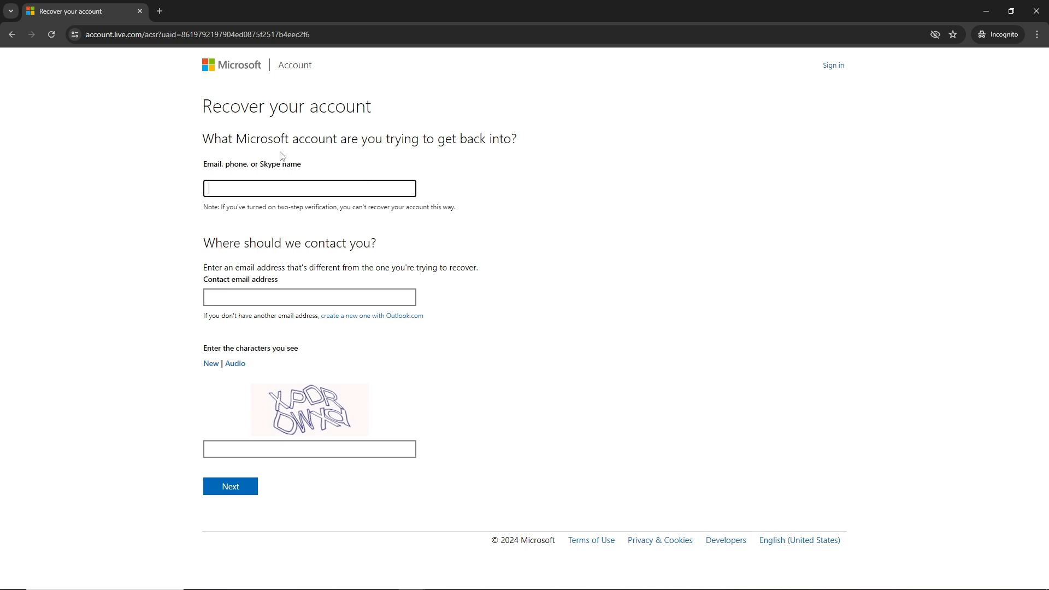
pyautogui.moveTo(287, 187)
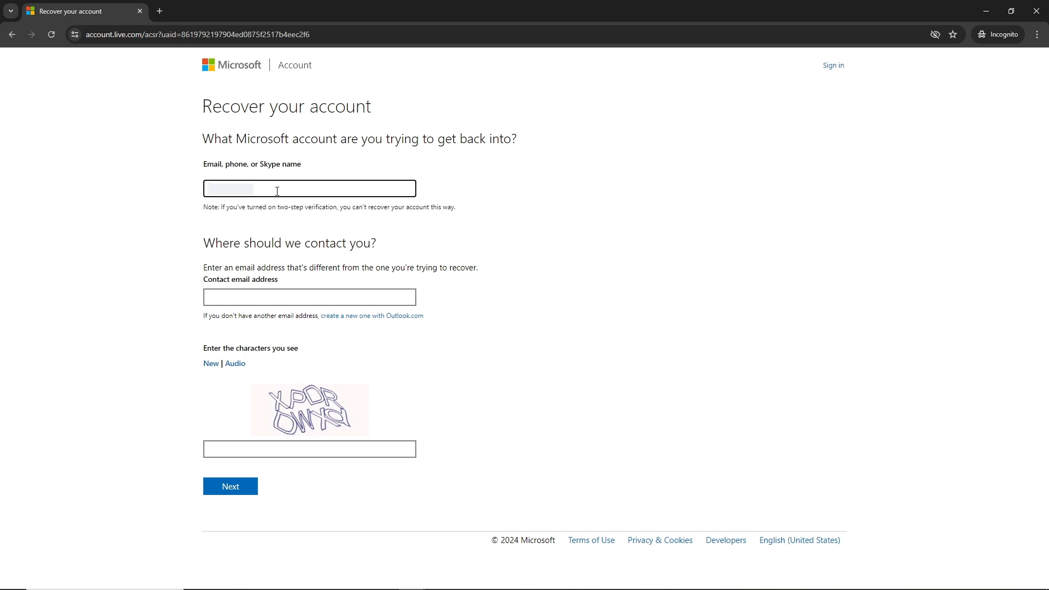
# Fill in a gmail.com contact email and captcha XPDRDWXd, then submit the recovery form
pyautogui.write('@gm')
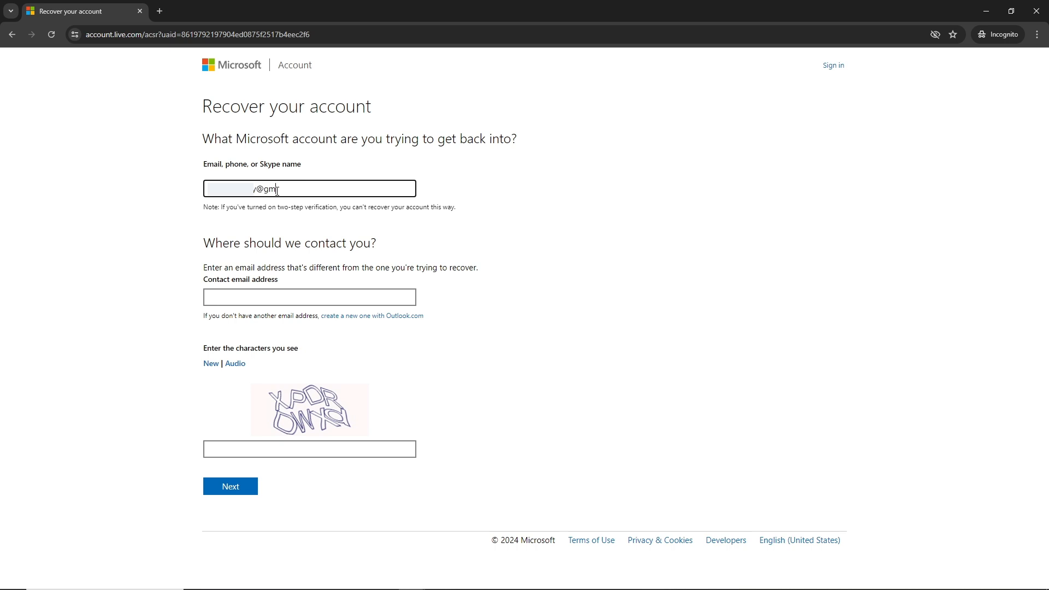
pyautogui.write('ail.com')
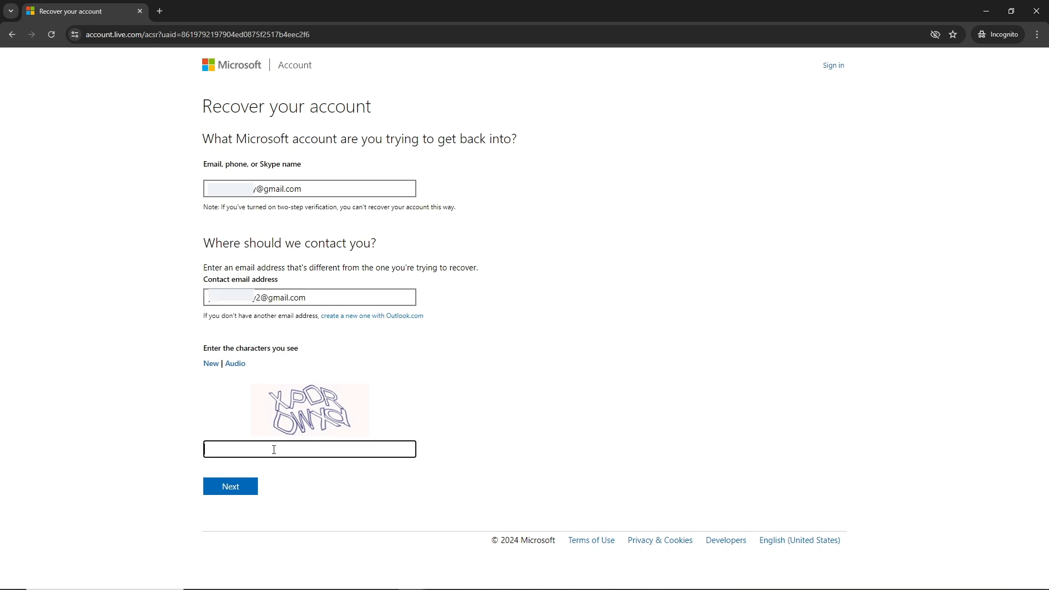
pyautogui.write('X')
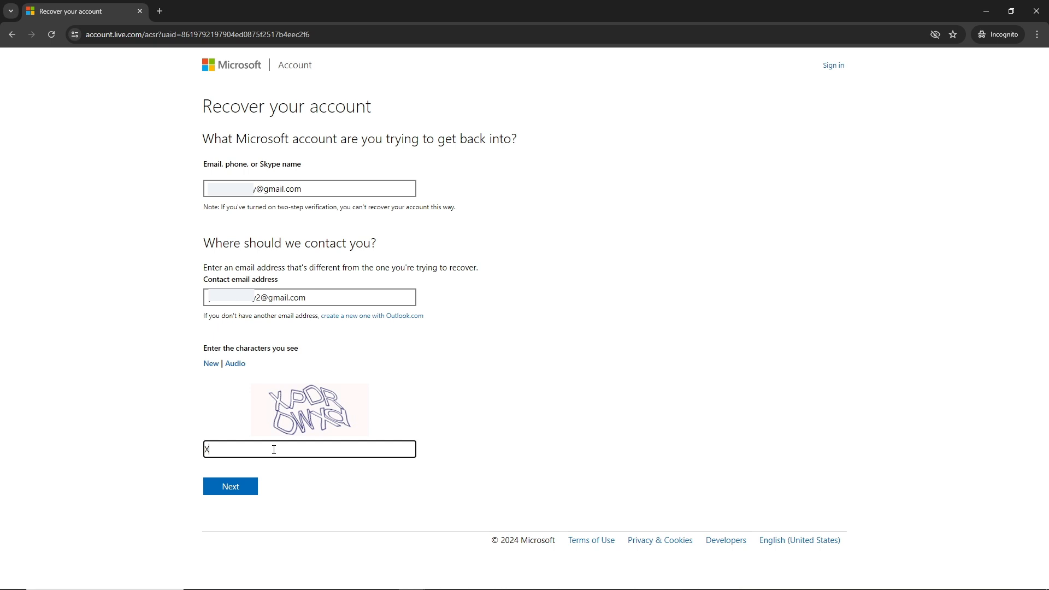
pyautogui.write('PDRDWXd')
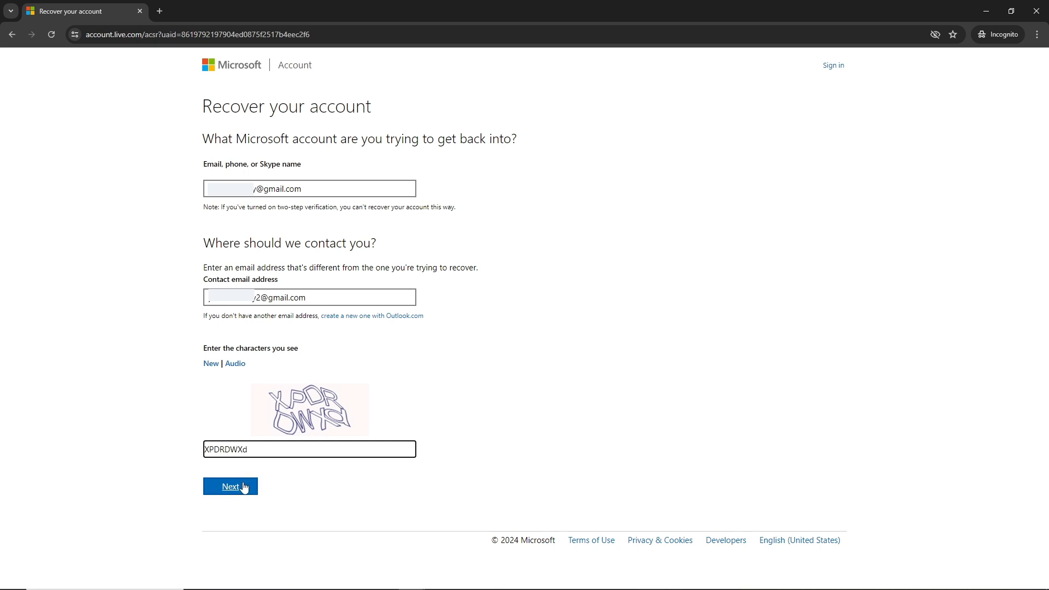
pyautogui.click(230, 486)
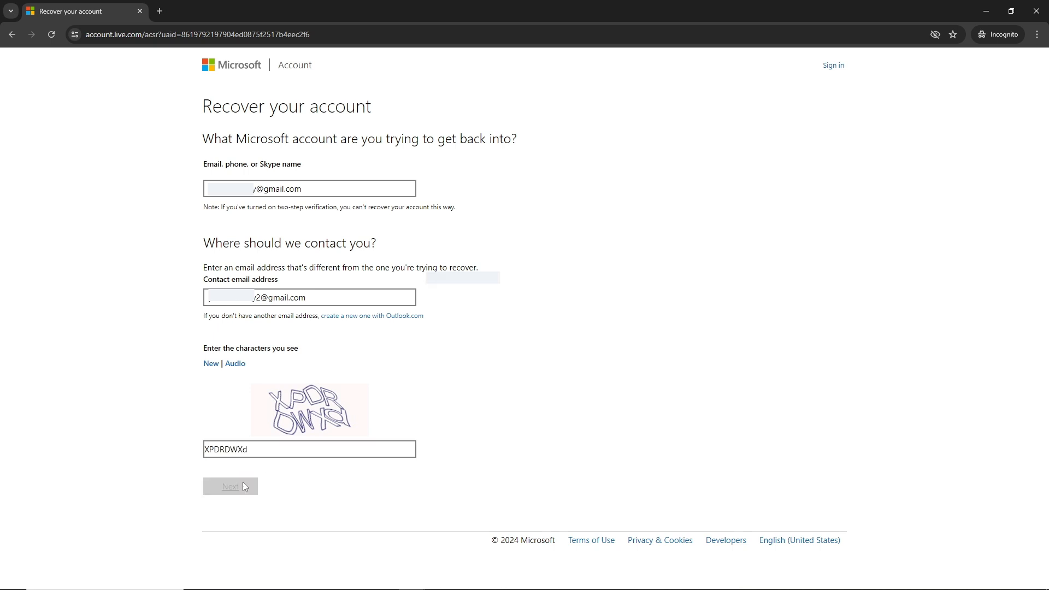
pyautogui.click(230, 486)
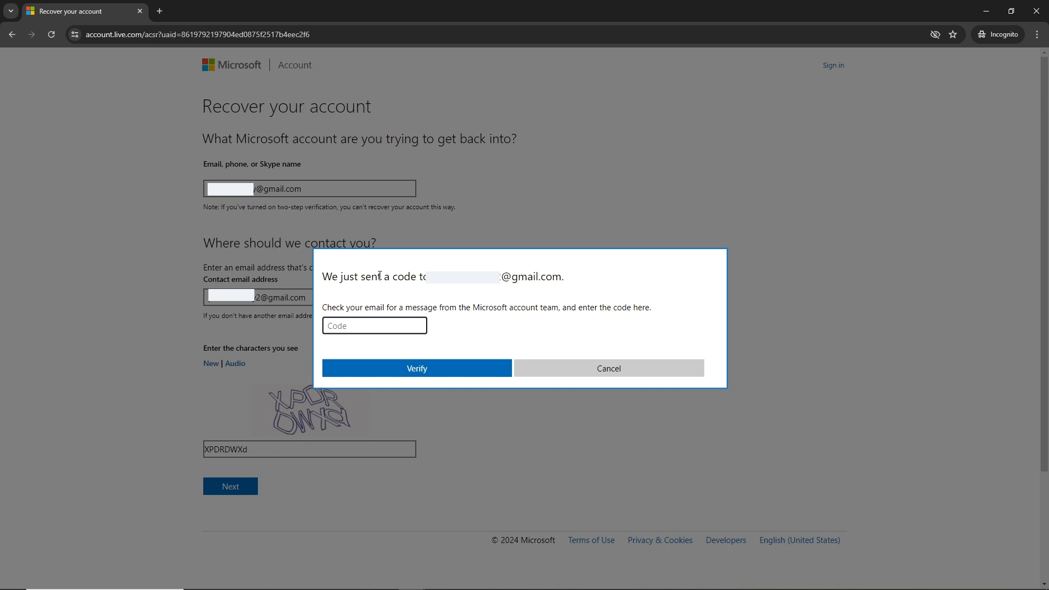
pyautogui.moveTo(465, 289)
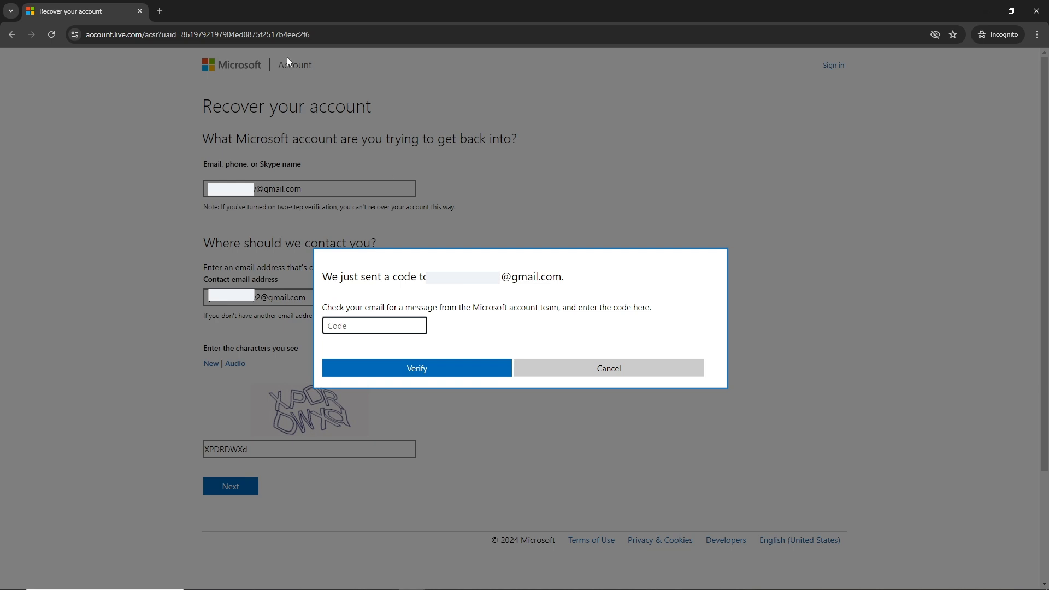
pyautogui.moveTo(209, 5)
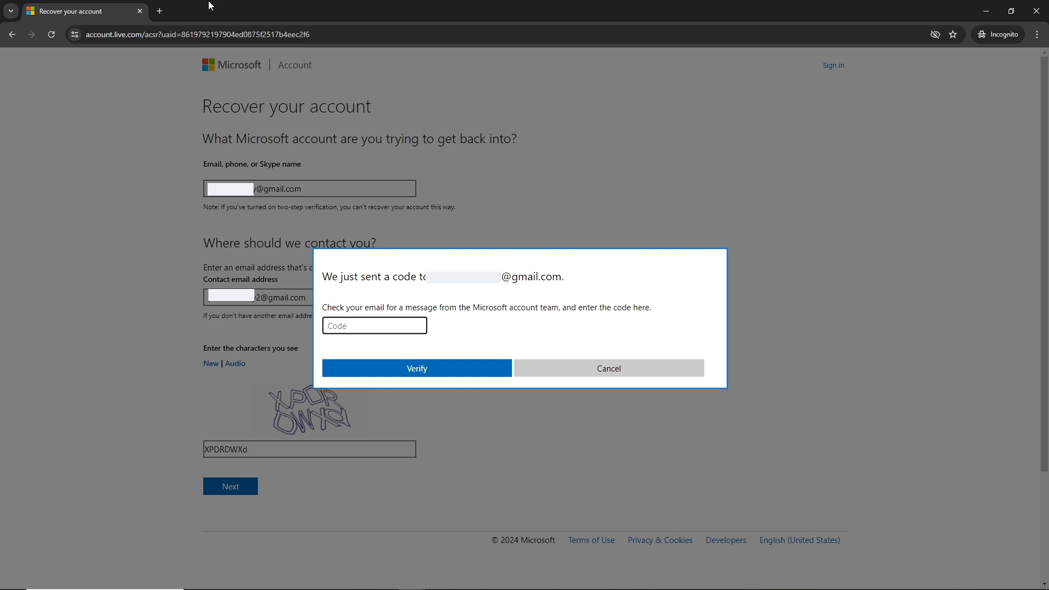
pyautogui.click(374, 326)
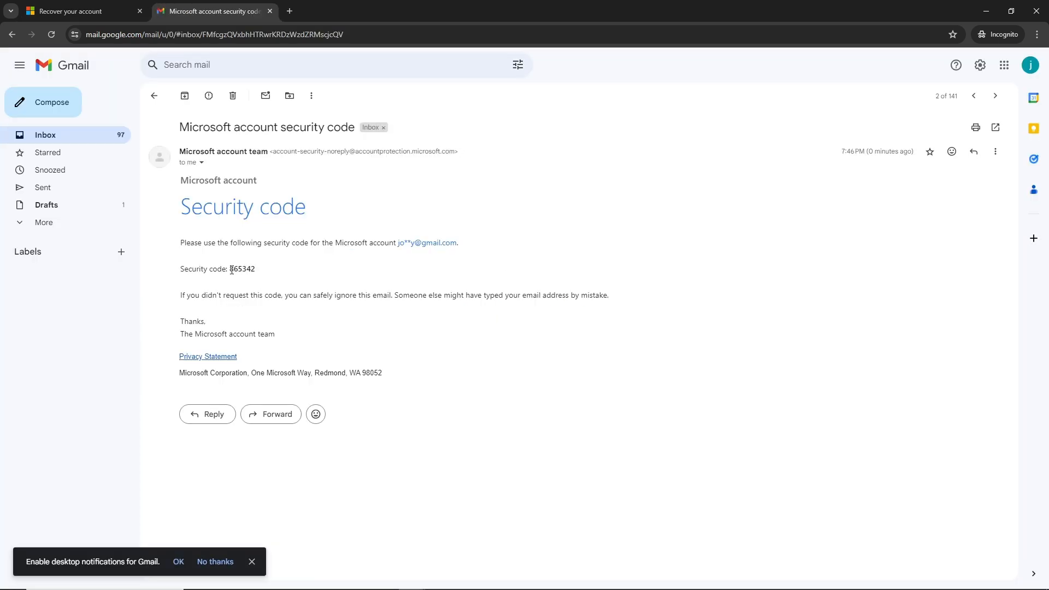
pyautogui.doubleClick(241, 269)
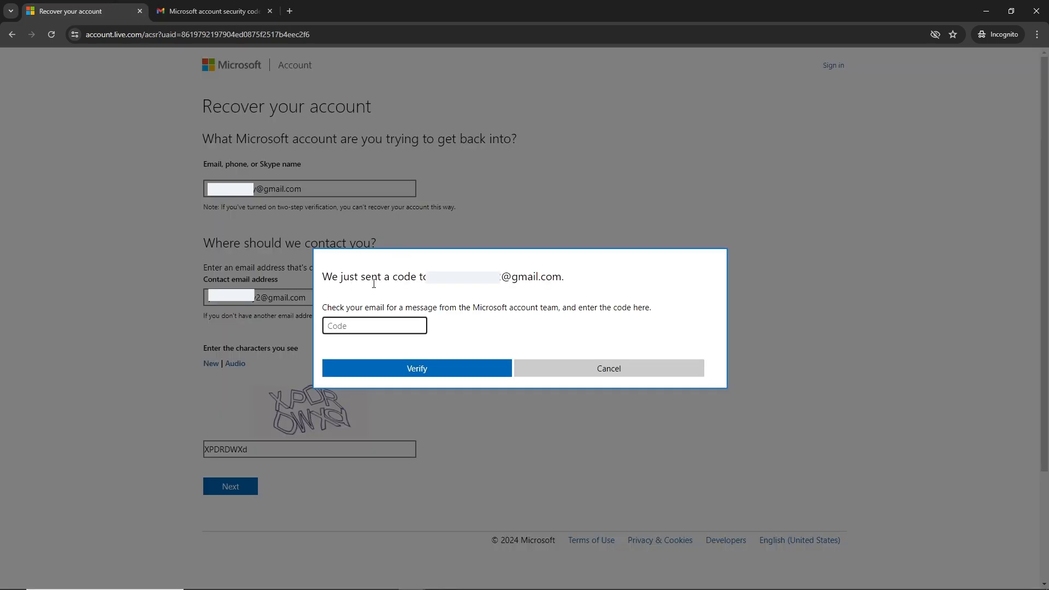
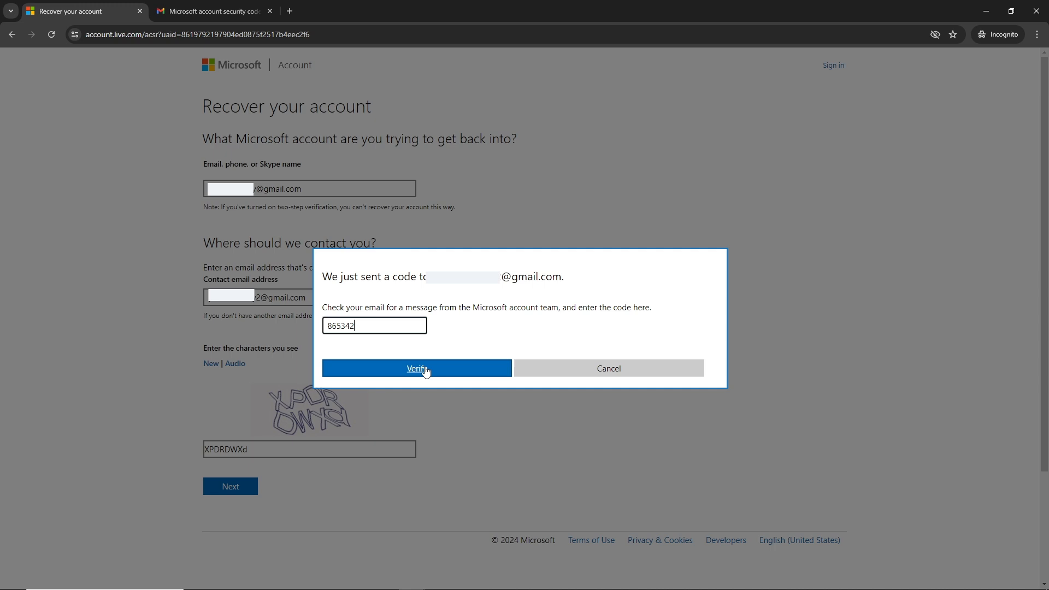
pyautogui.click(416, 368)
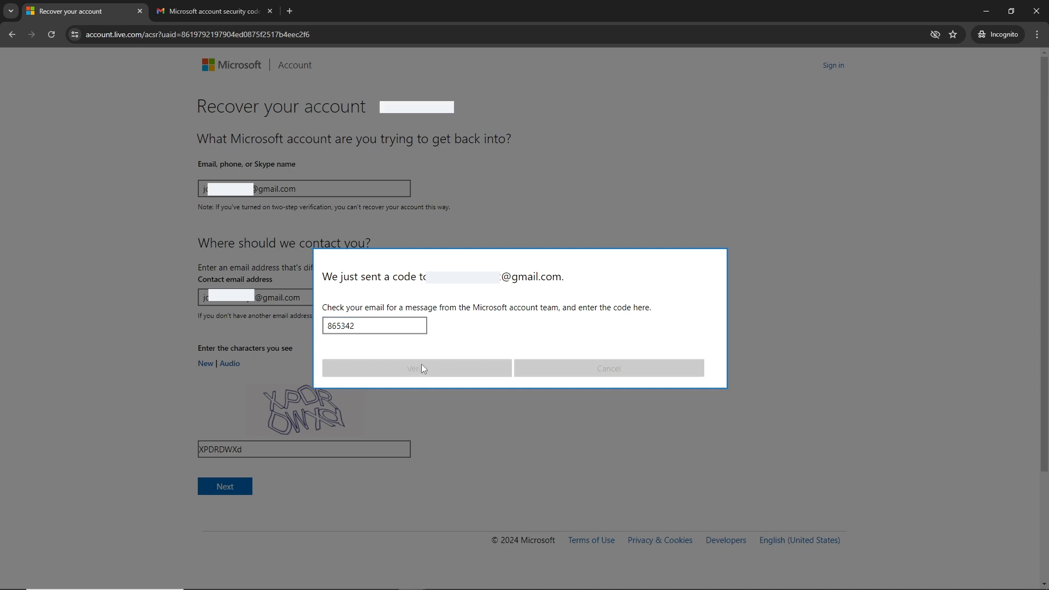
pyautogui.click(417, 368)
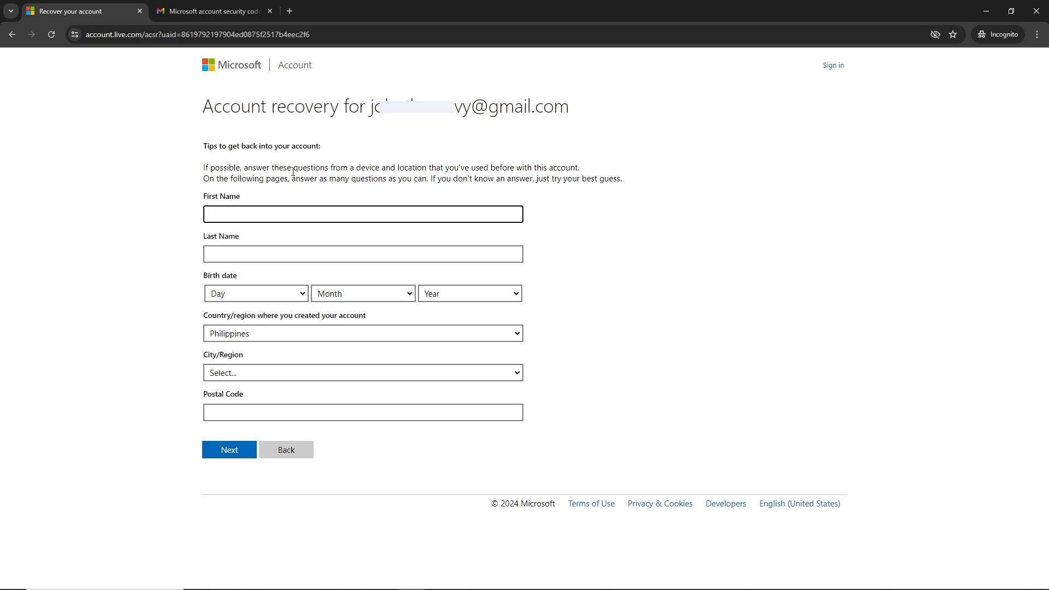
pyautogui.click(363, 215)
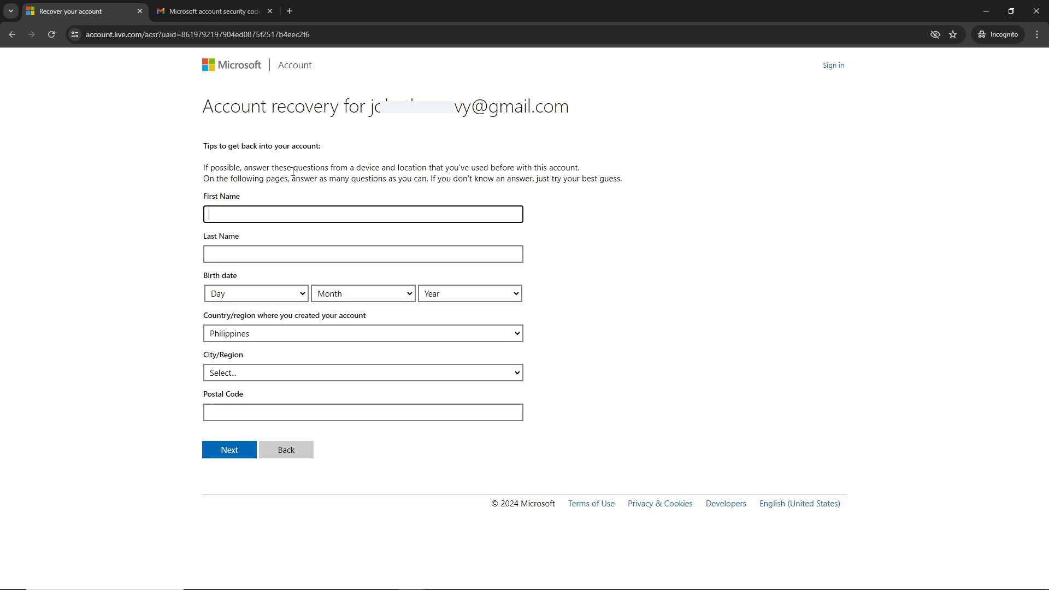
pyautogui.click(362, 253)
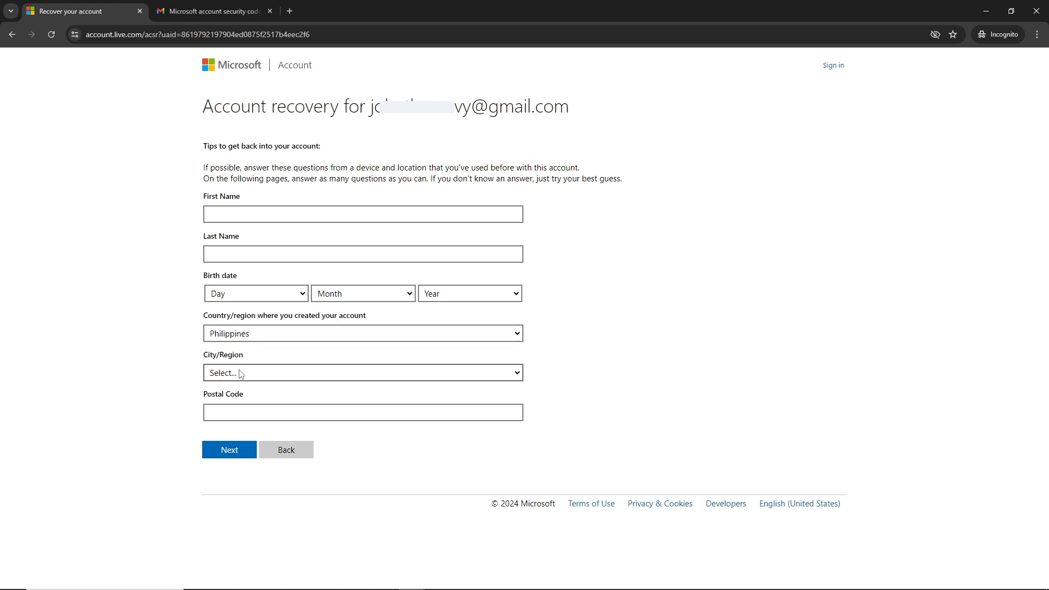
pyautogui.click(229, 449)
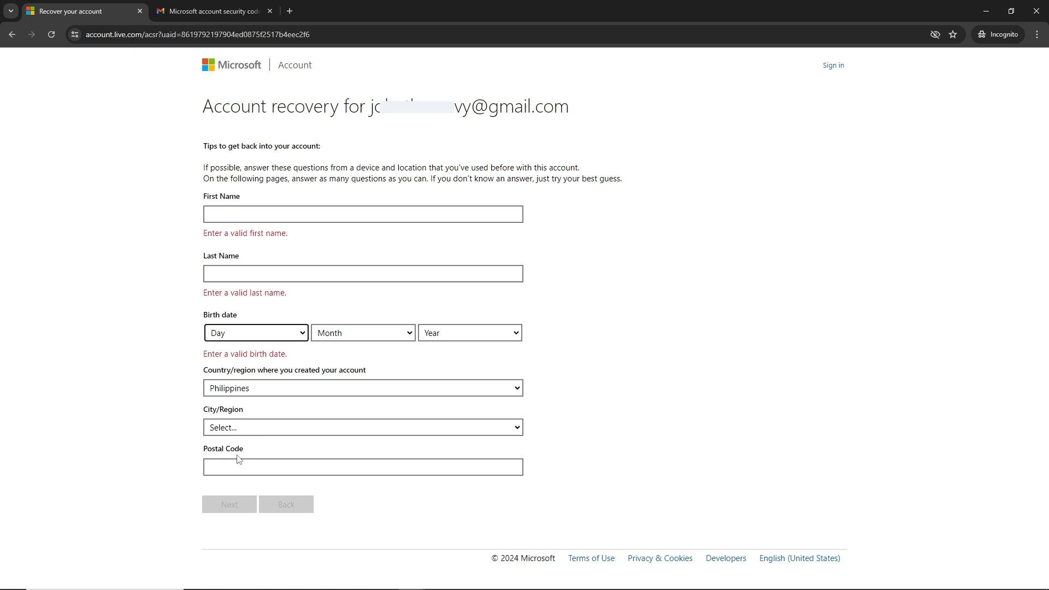
pyautogui.click(363, 332)
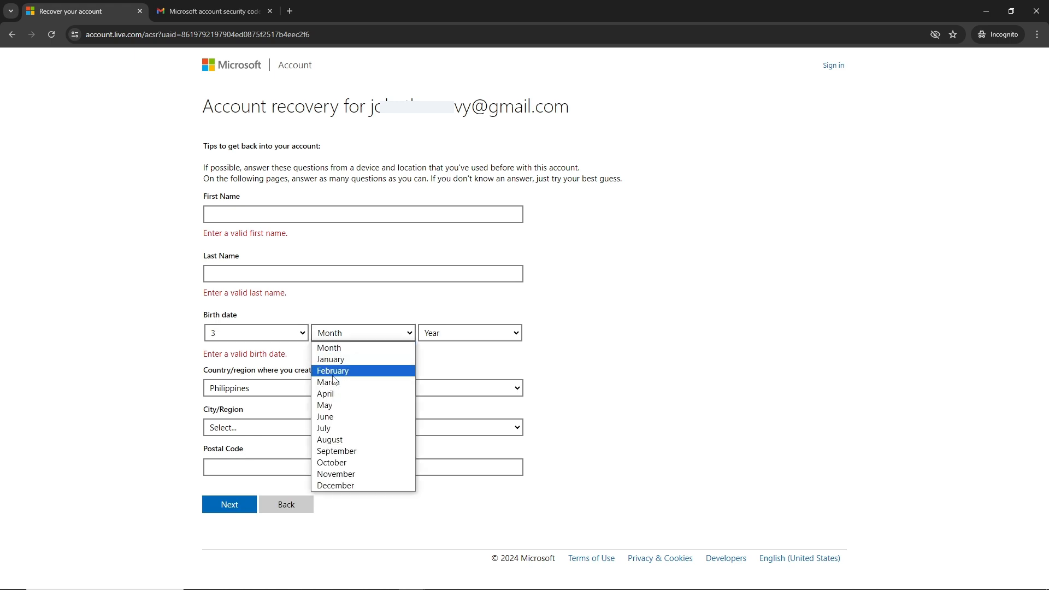
pyautogui.click(328, 382)
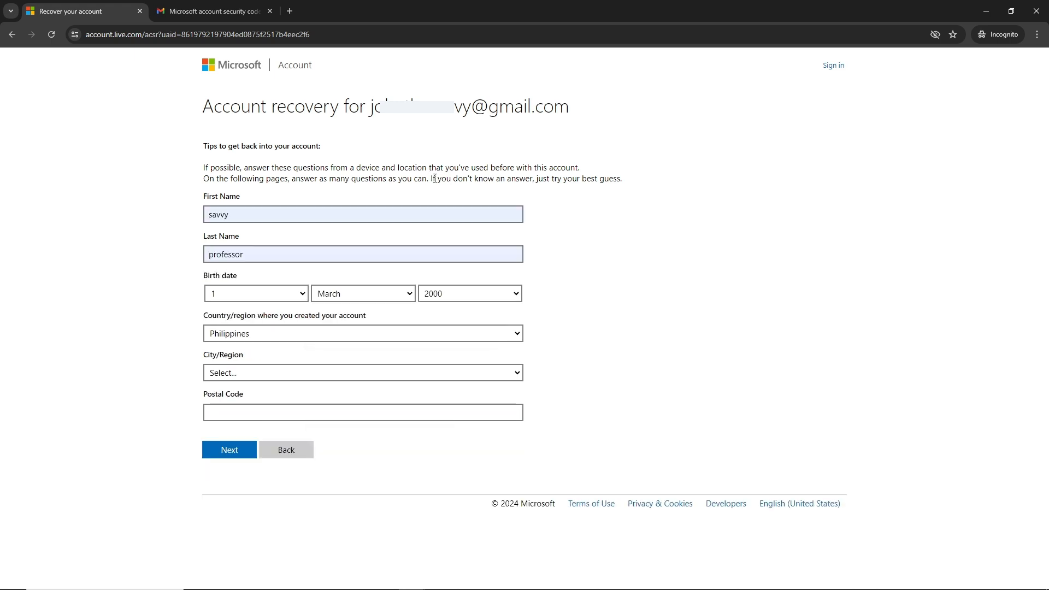
pyautogui.moveTo(433, 179); pyautogui.dragTo(566, 178)
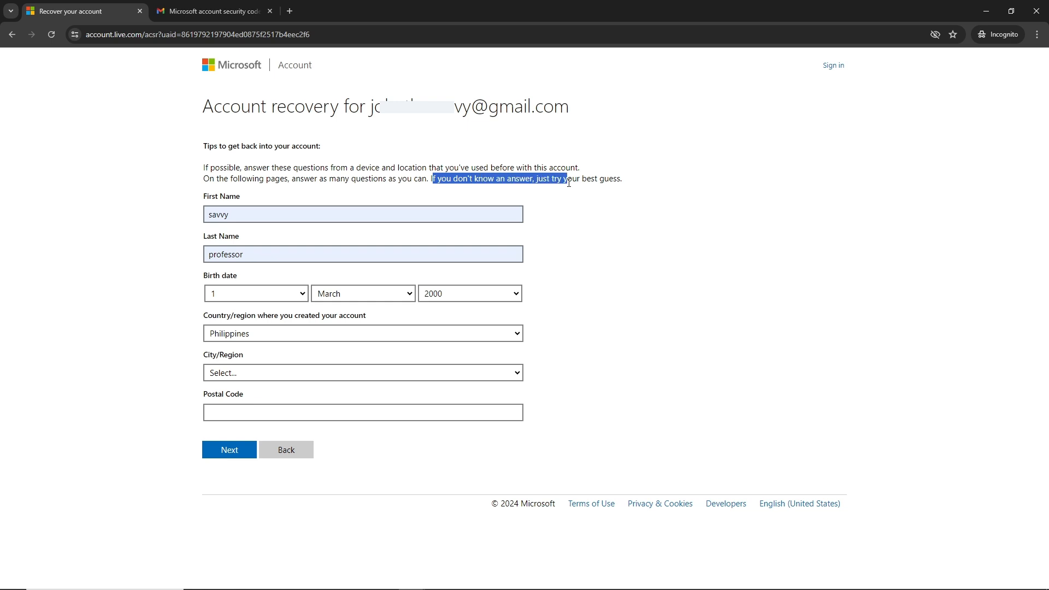
pyautogui.click(584, 178)
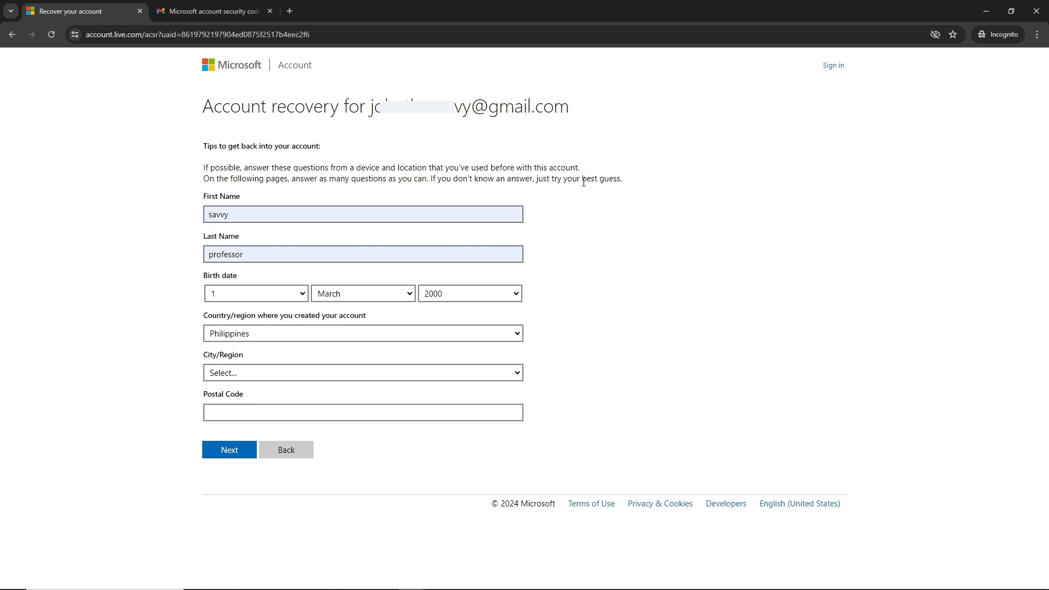
pyautogui.click(229, 449)
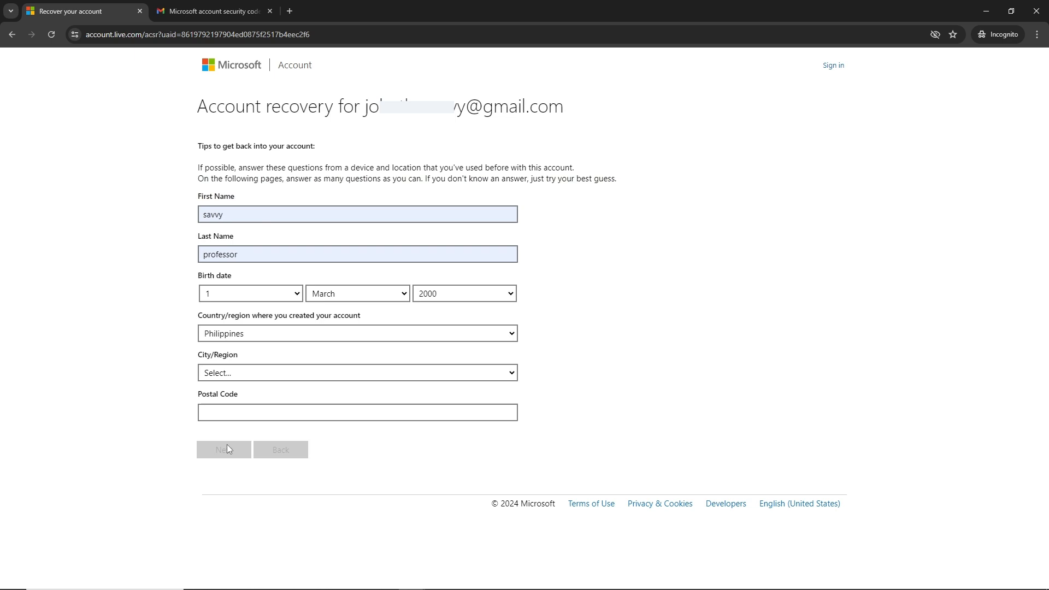
pyautogui.click(224, 449)
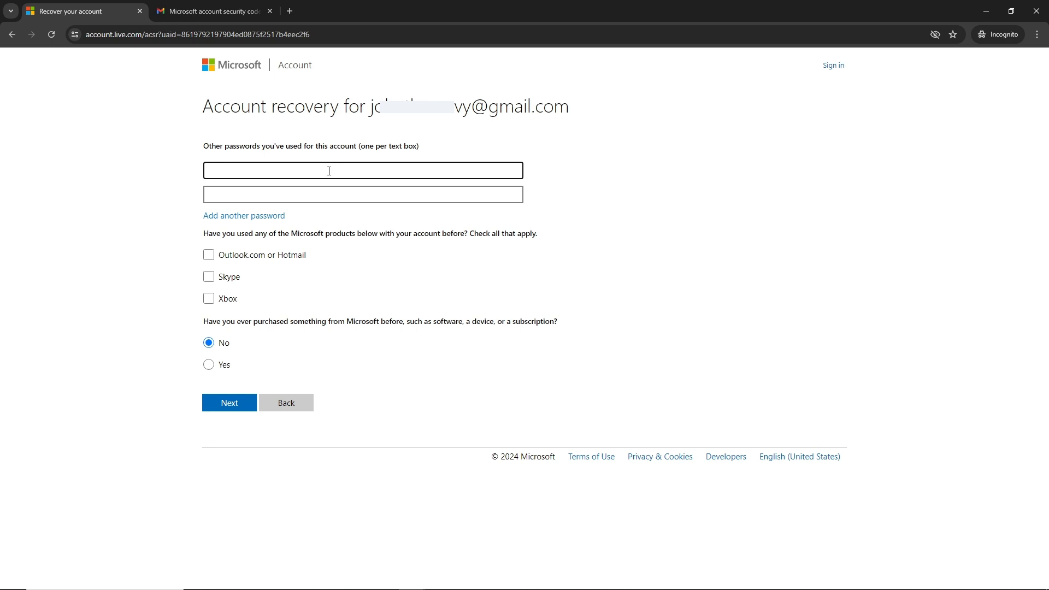
pyautogui.moveTo(244, 272)
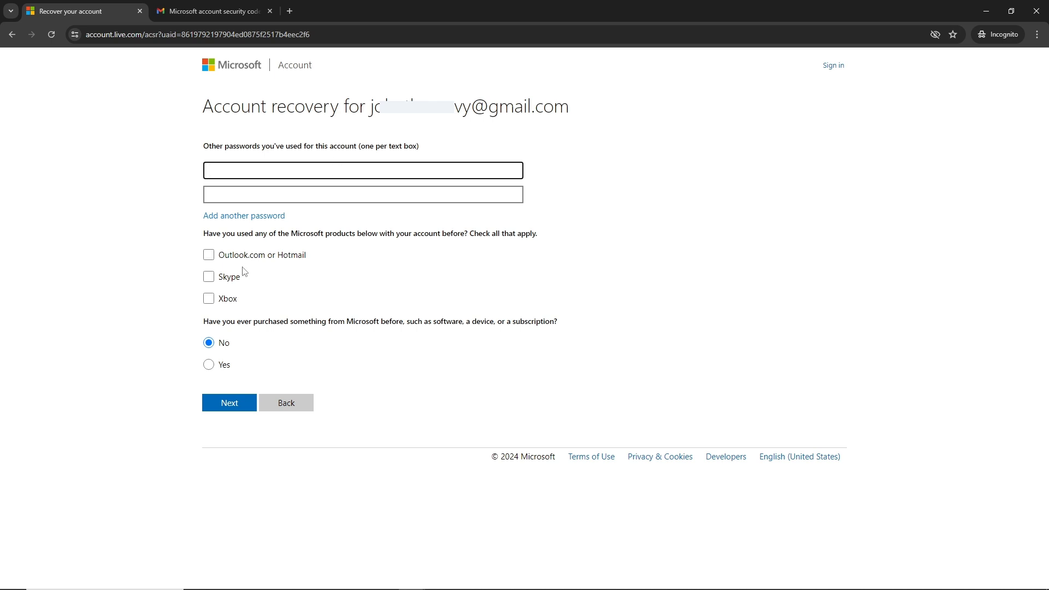
# Mark Outlook.com or Hotmail as used, leaving Skype unticked, and submit the page
pyautogui.click(208, 277)
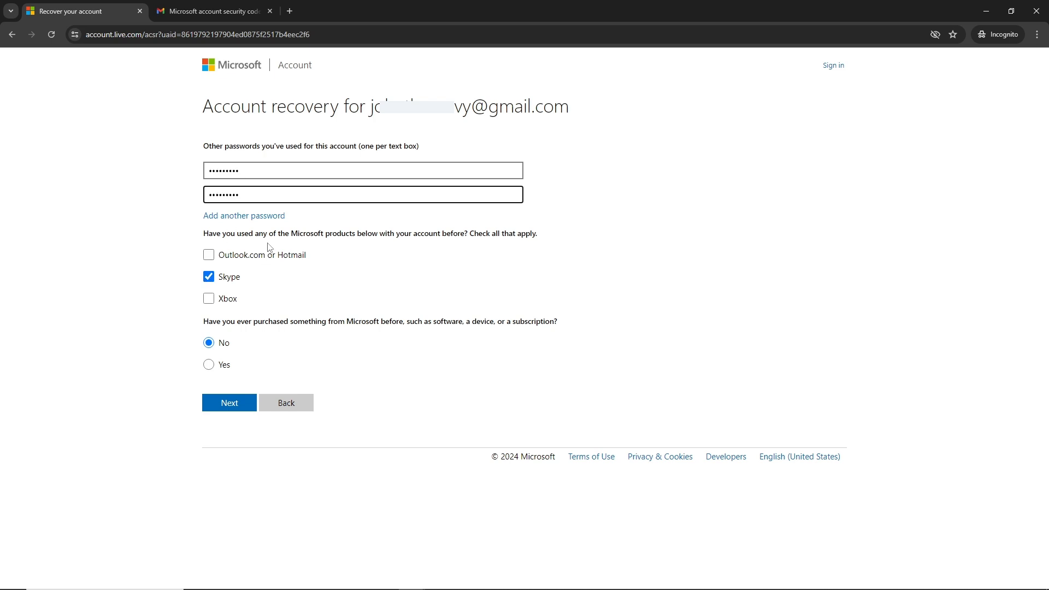
pyautogui.click(208, 276)
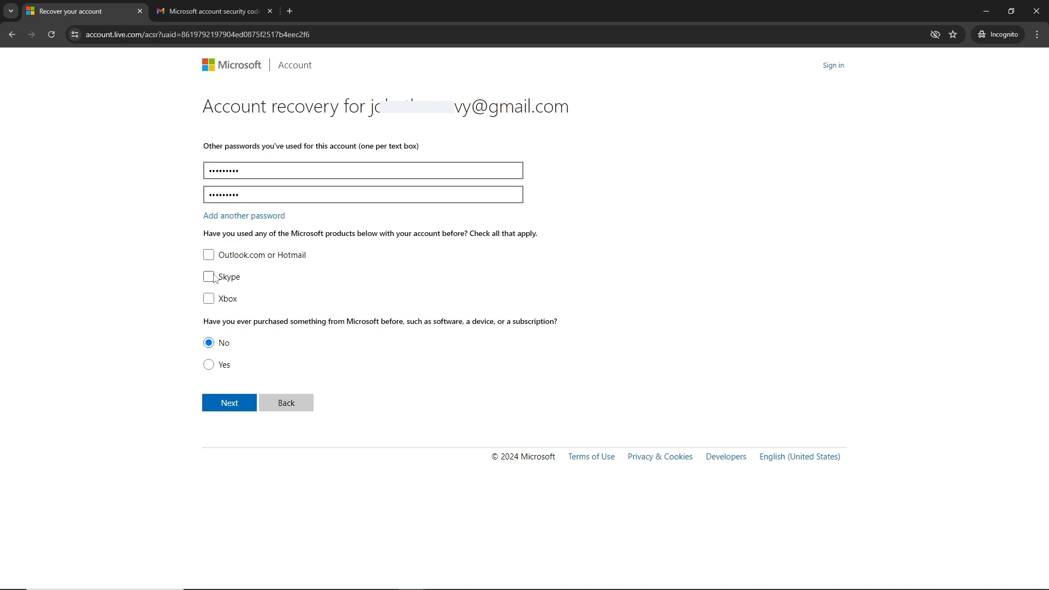
pyautogui.click(208, 256)
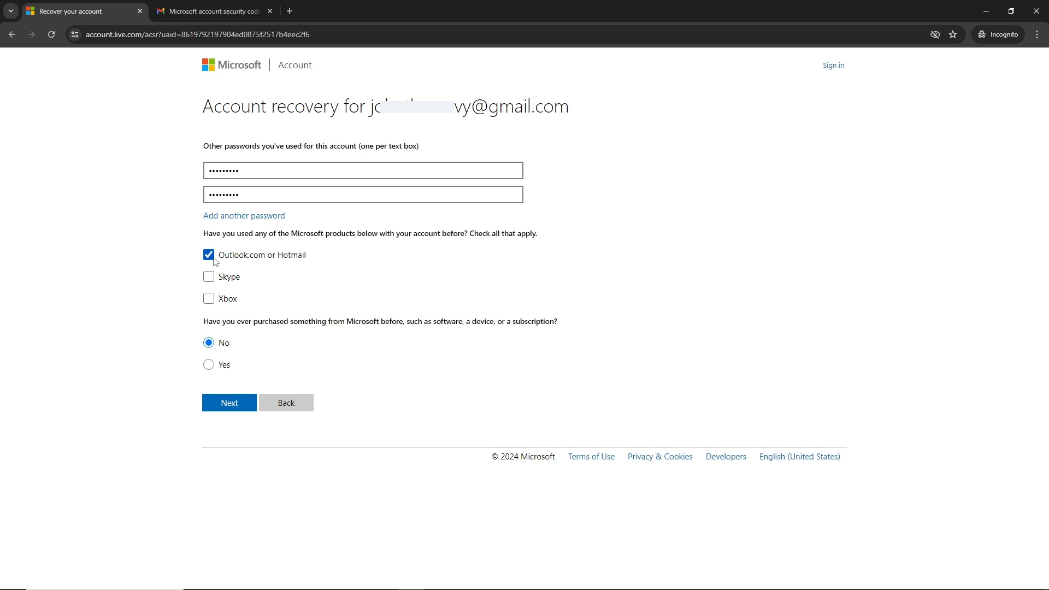
pyautogui.click(229, 402)
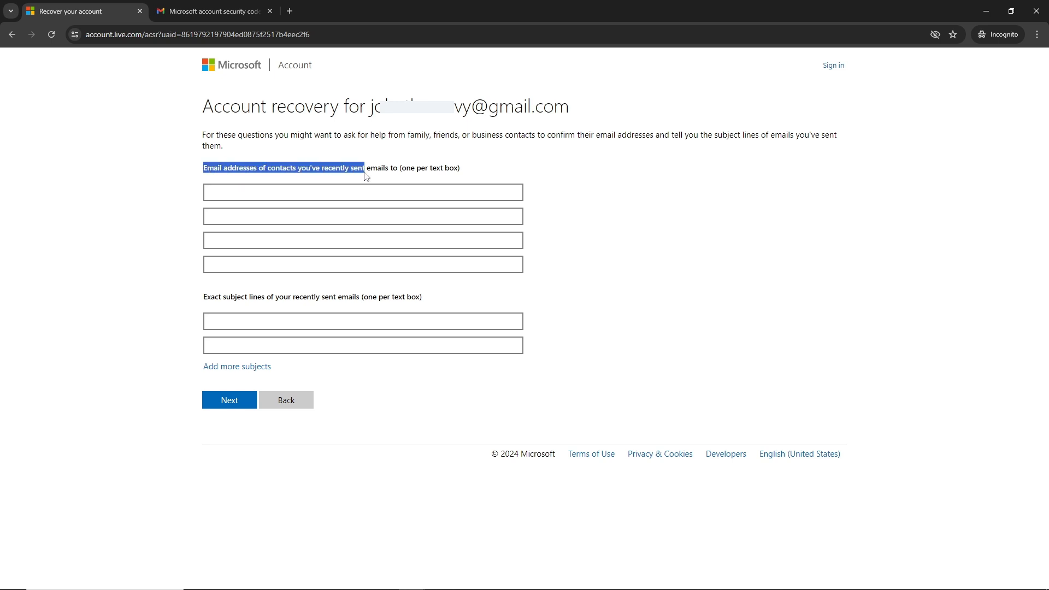
# Leave the recent contact and subject line boxes empty and submit the form
pyautogui.click(209, 301)
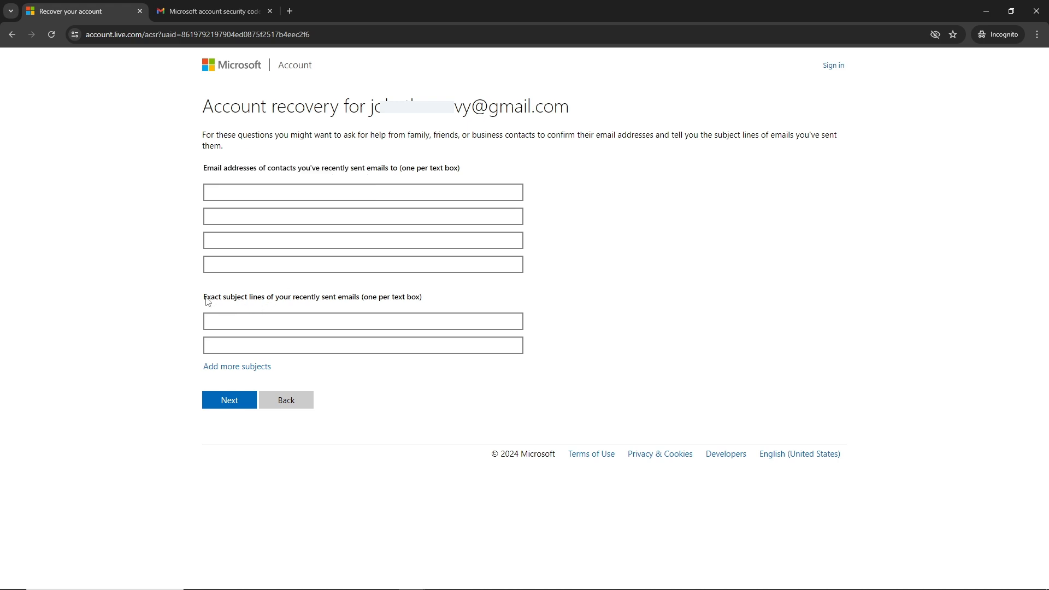
pyautogui.click(229, 399)
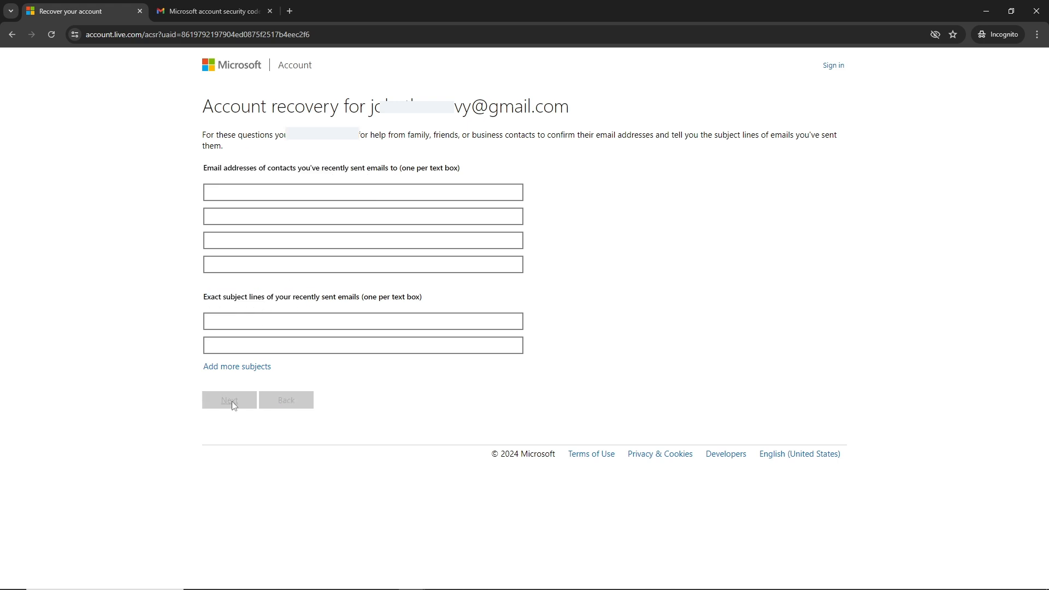
pyautogui.click(229, 400)
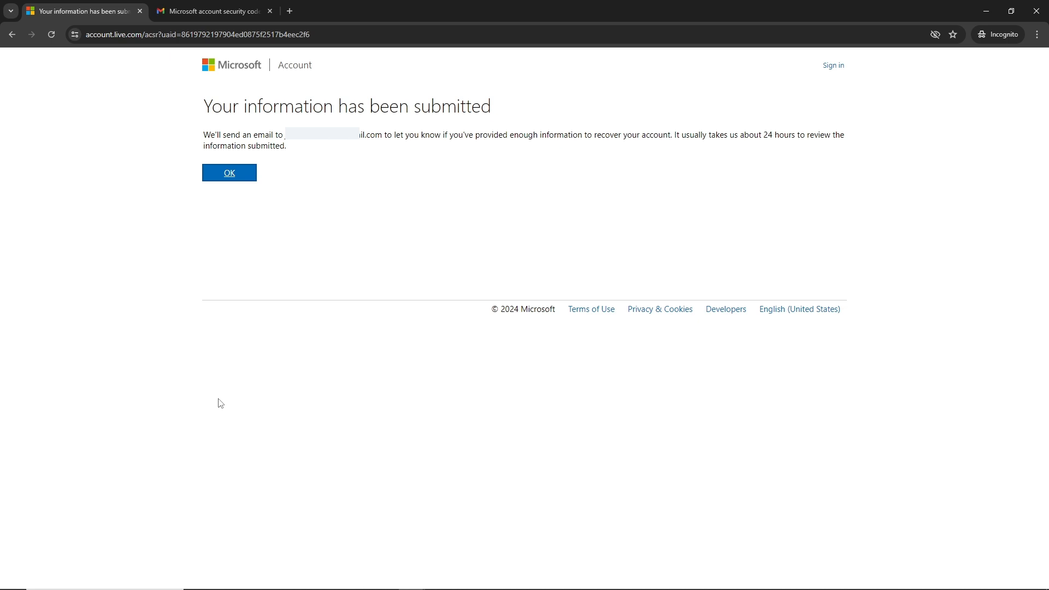